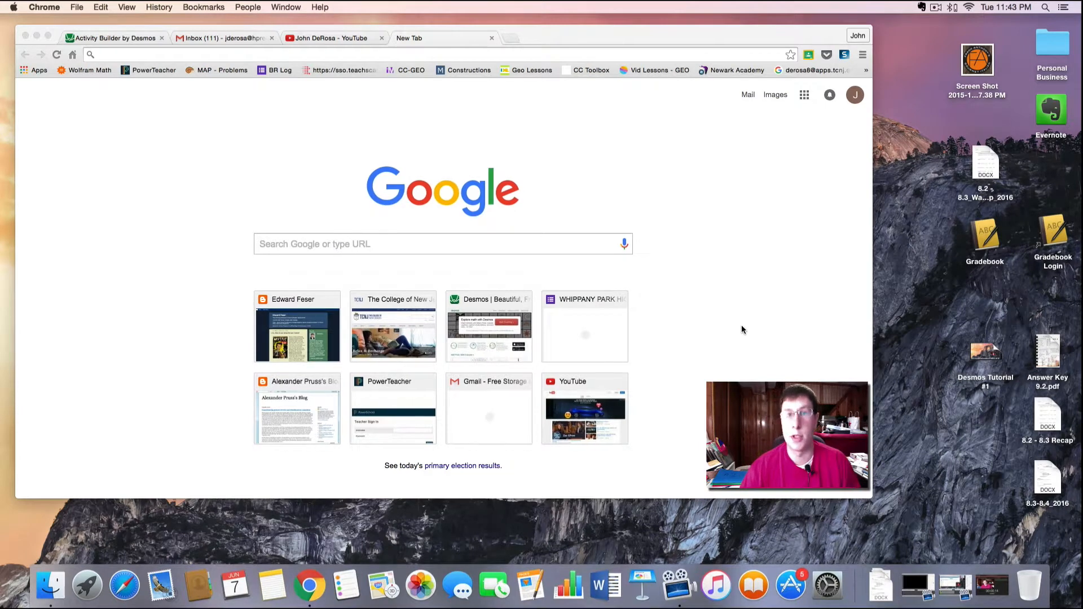
mouse_move(748, 260)
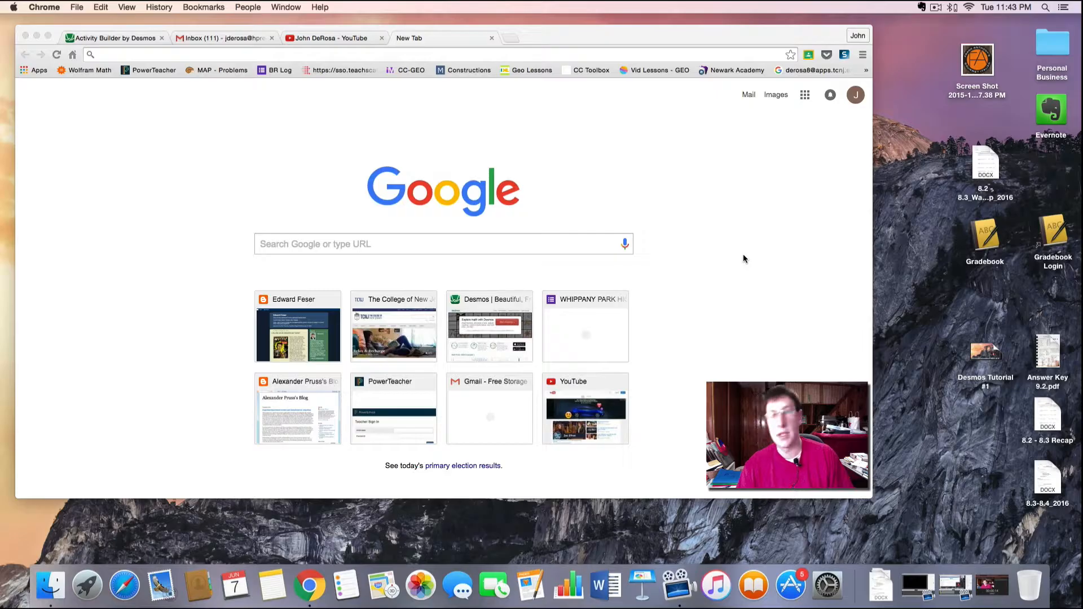
mouse_move(701, 181)
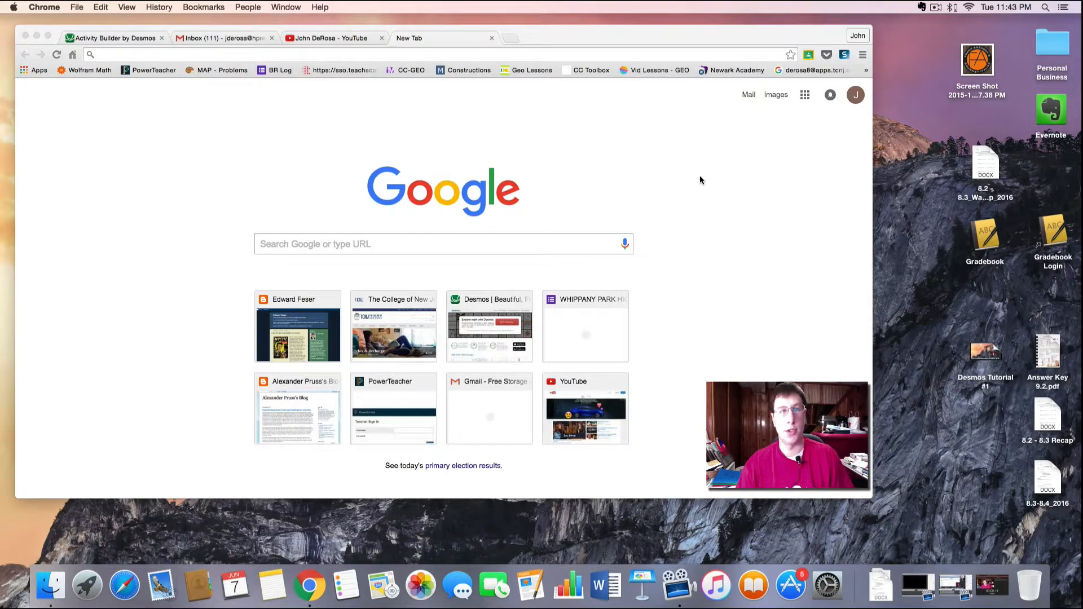
- Complete the screen title with 'ard in a moment of peril' and return to the blank tab
click(443, 55)
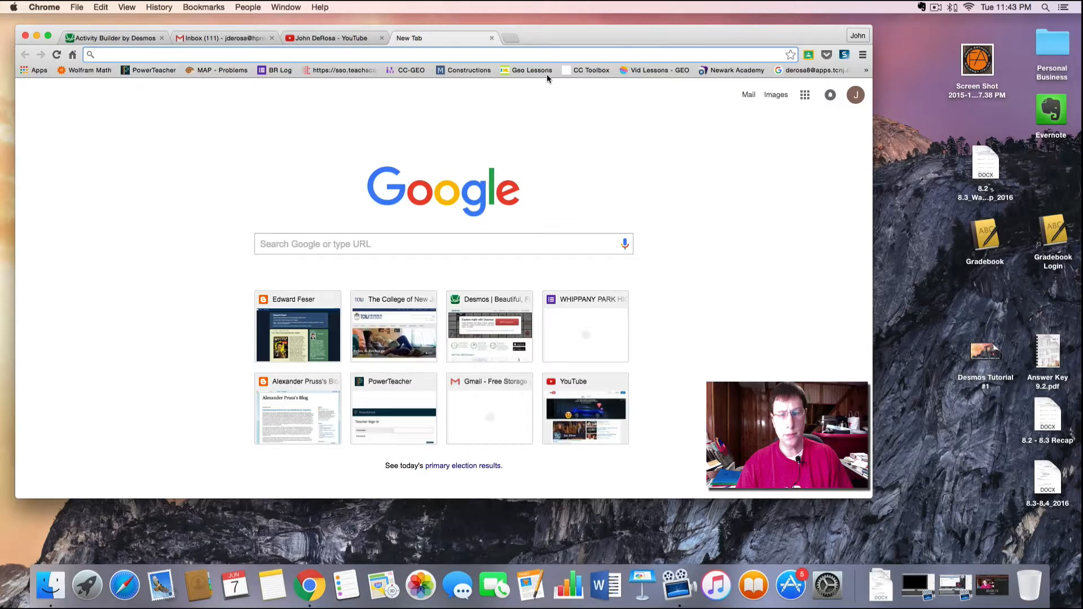
mouse_move(527, 70)
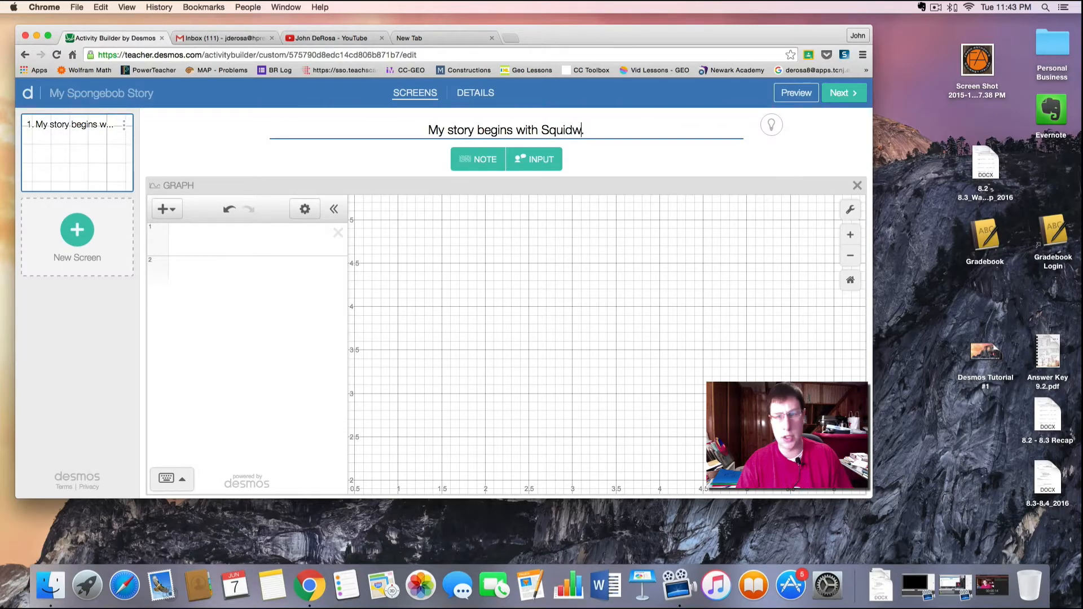
text(ard)
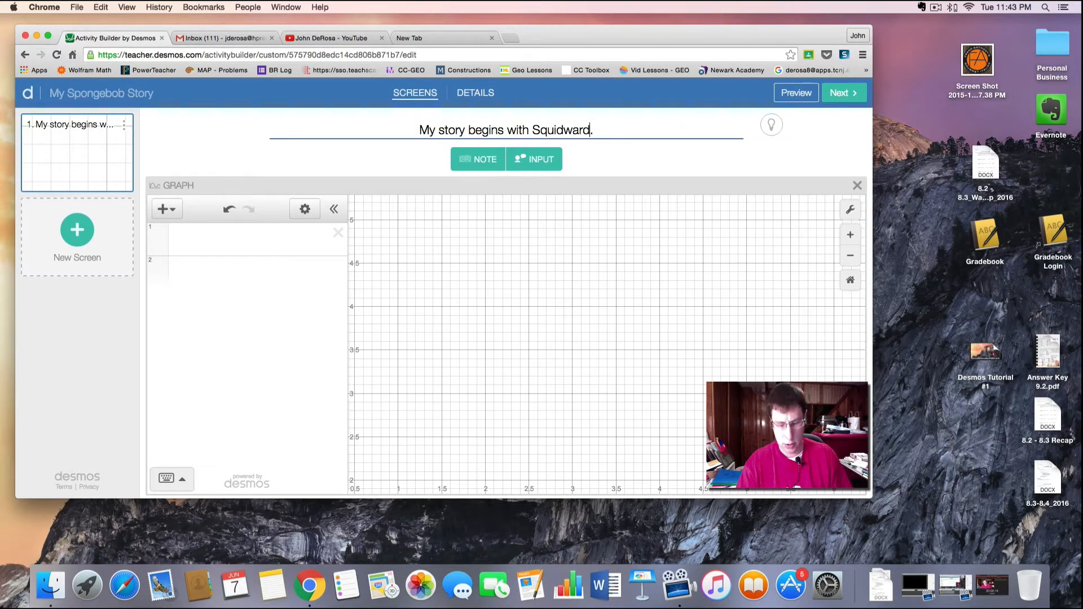
text(in a moment of)
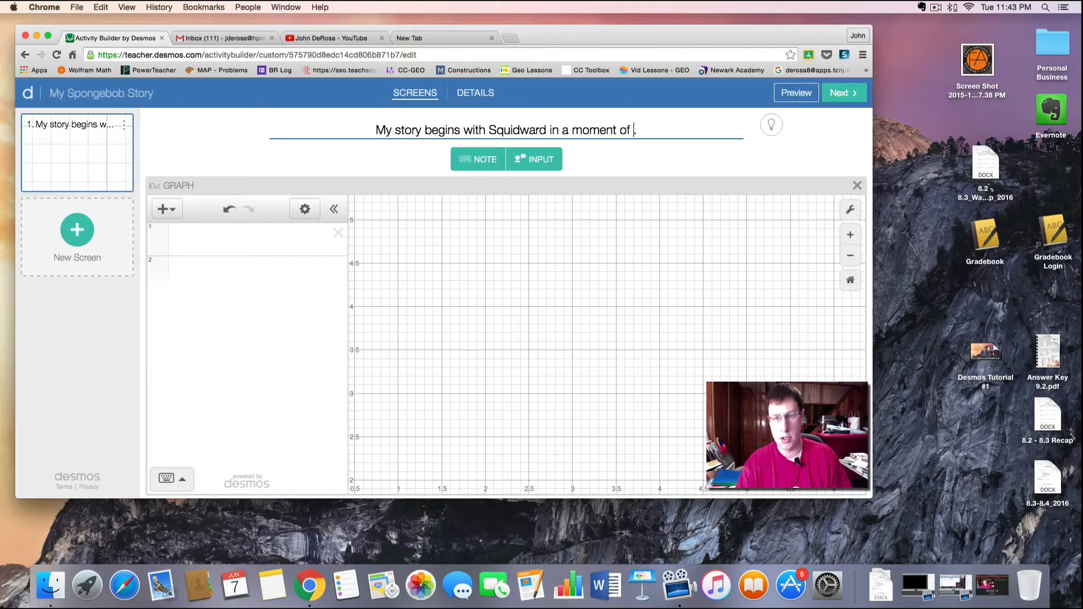
text(peril)
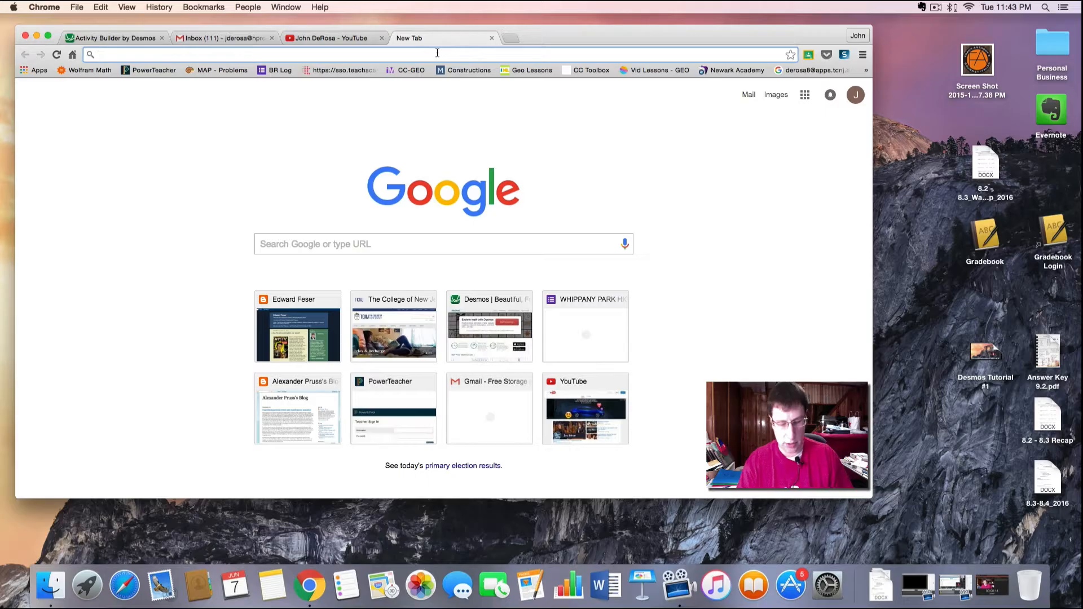
- Search 'squidward' and pick the 'Squidward running' image suggestion
text(squidward ru)
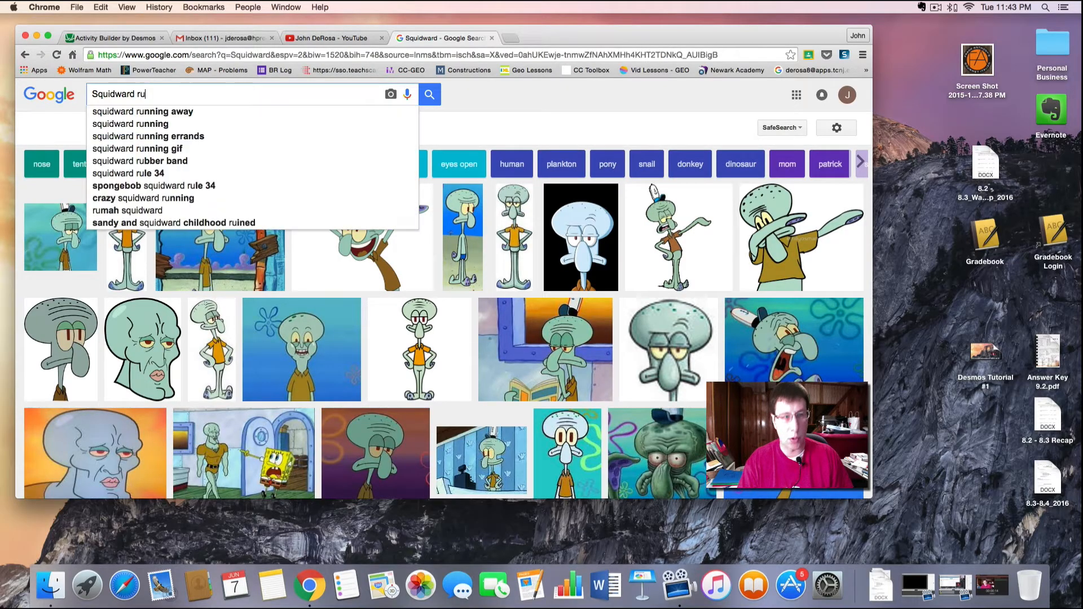
click(130, 123)
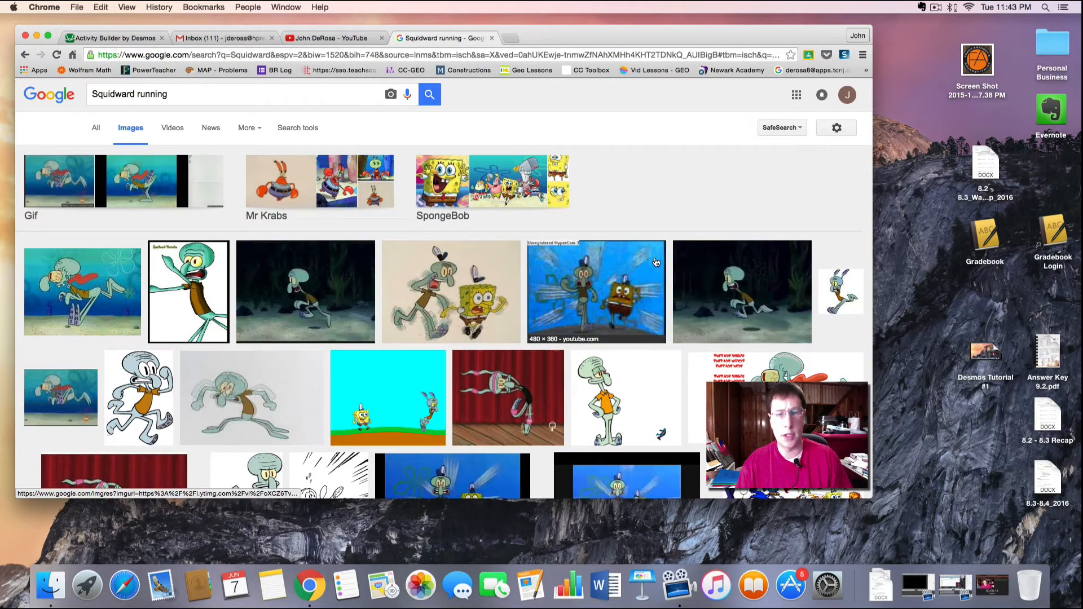
mouse_move(625, 289)
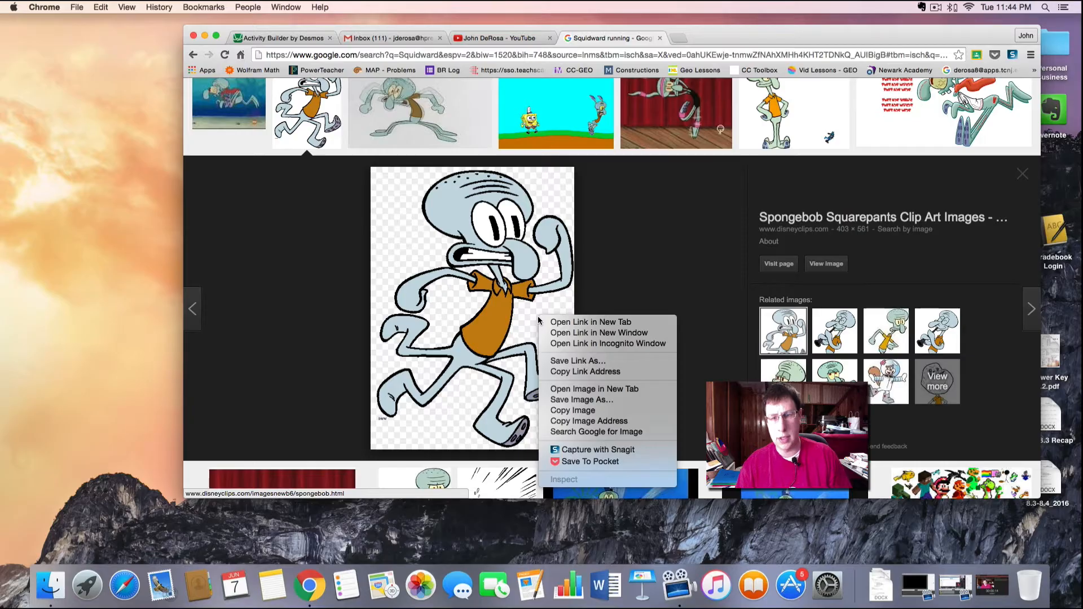
mouse_move(582, 400)
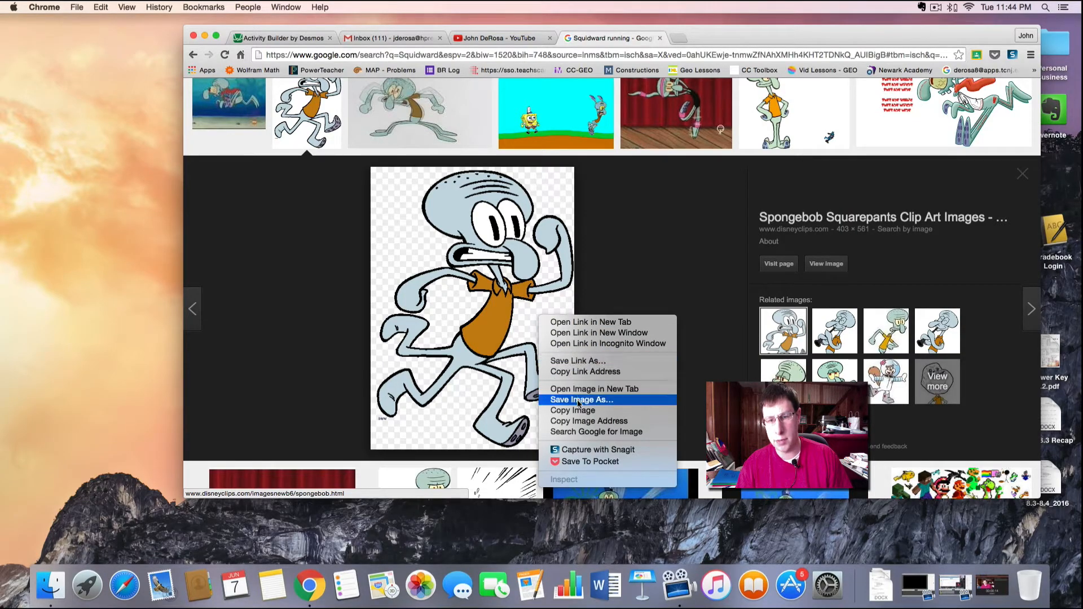
mouse_move(580, 400)
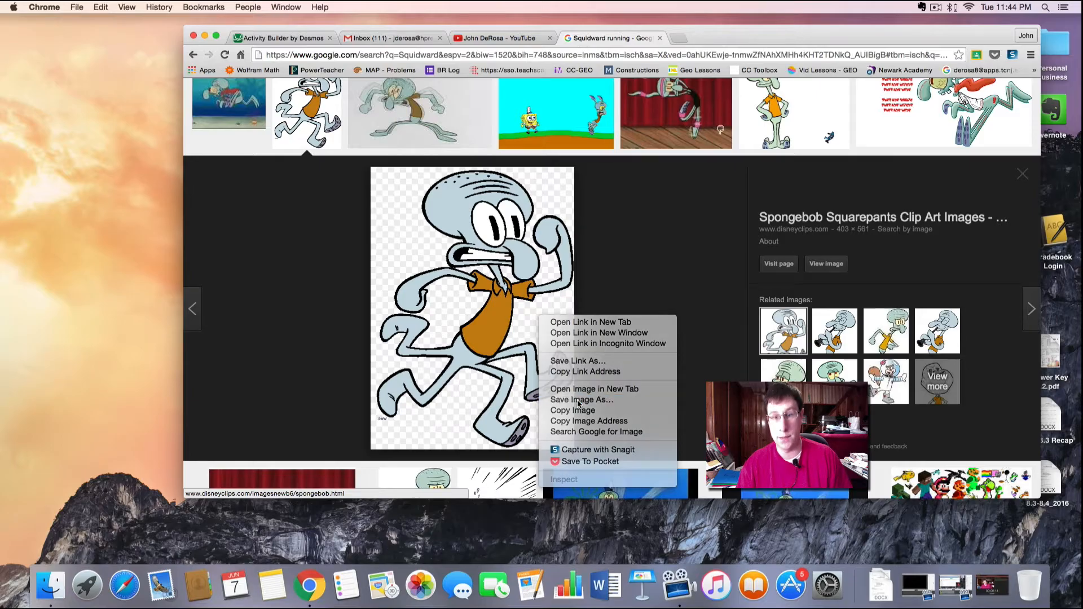
- Save the running Squidward clip art to the Desktop as 'Squidward'
click(581, 400)
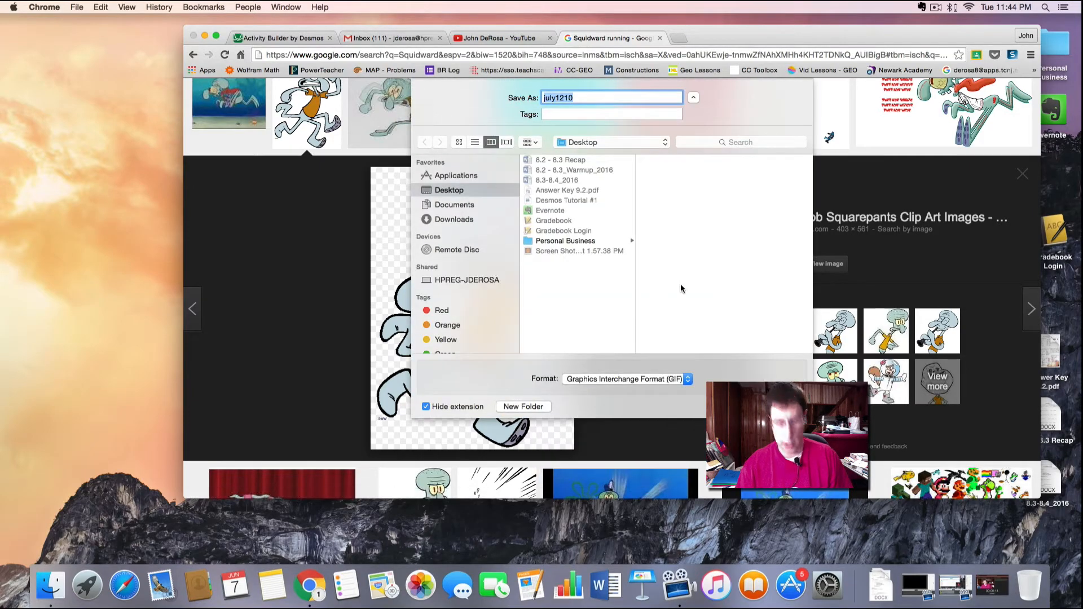
text(Squidwa)
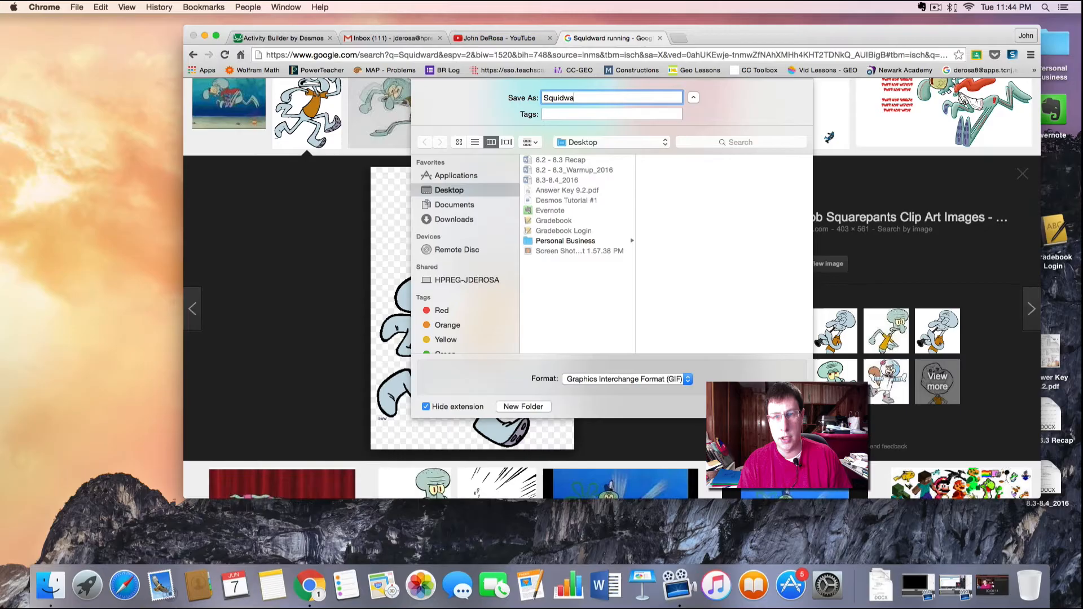
text(rd)
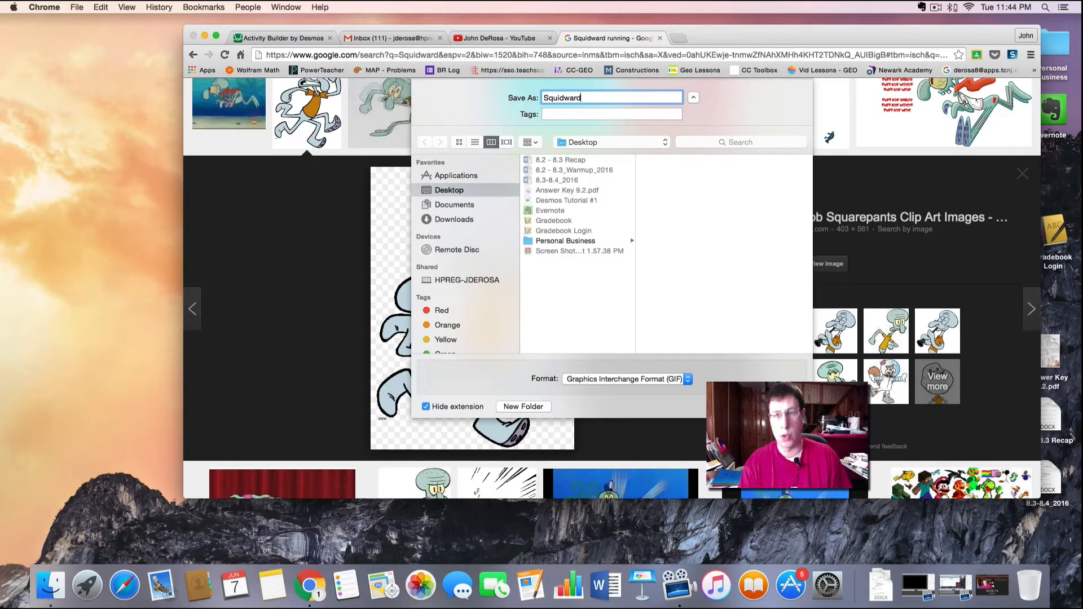
mouse_move(695, 276)
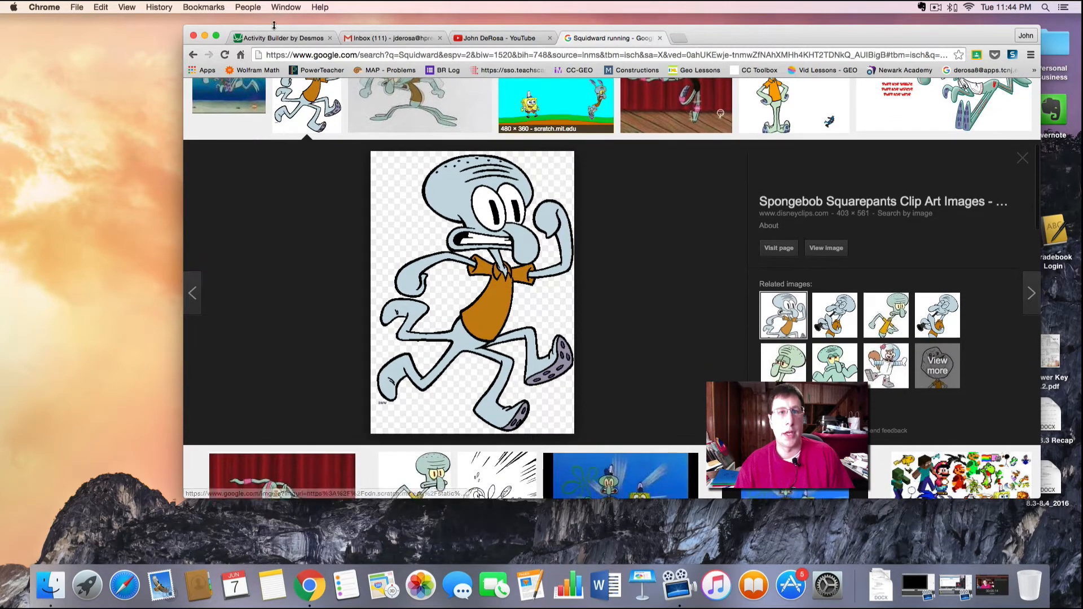
- Back in the activity, insert Squidward.gif from the Desktop as a graph image
click(282, 37)
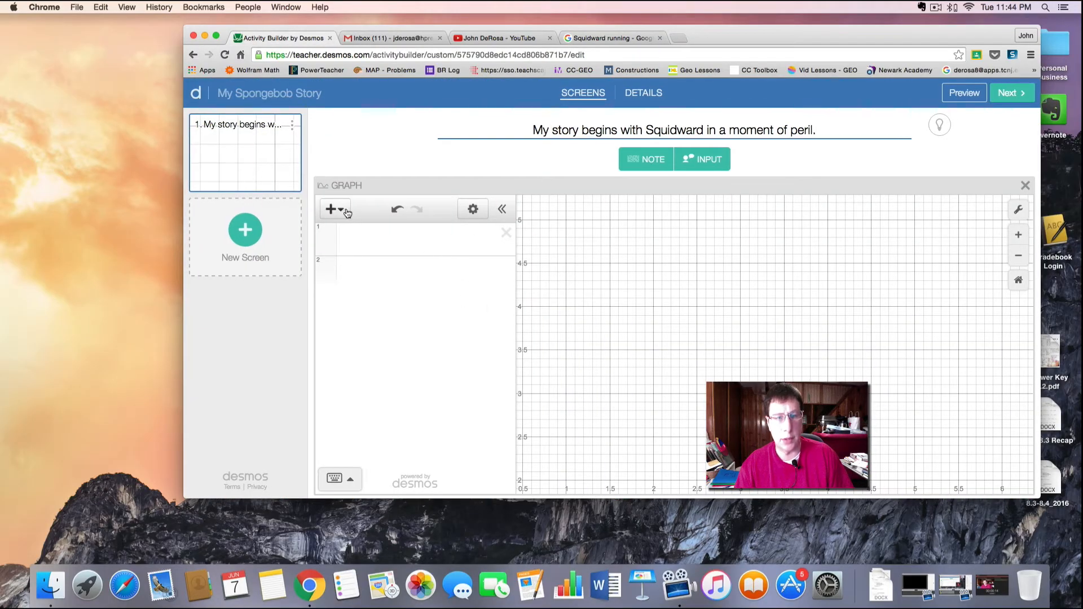
click(331, 210)
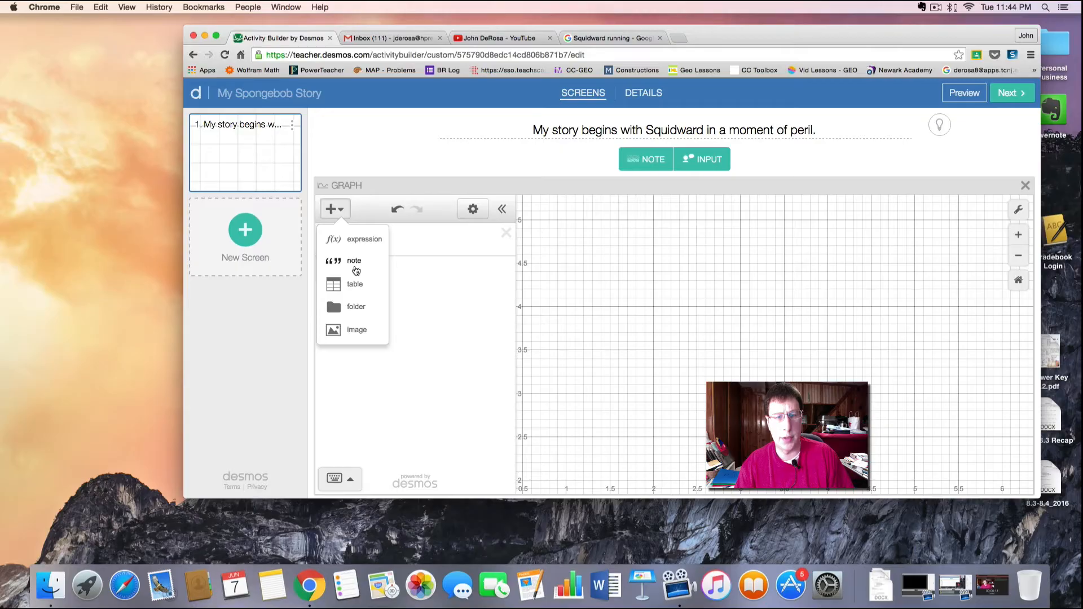
mouse_move(357, 285)
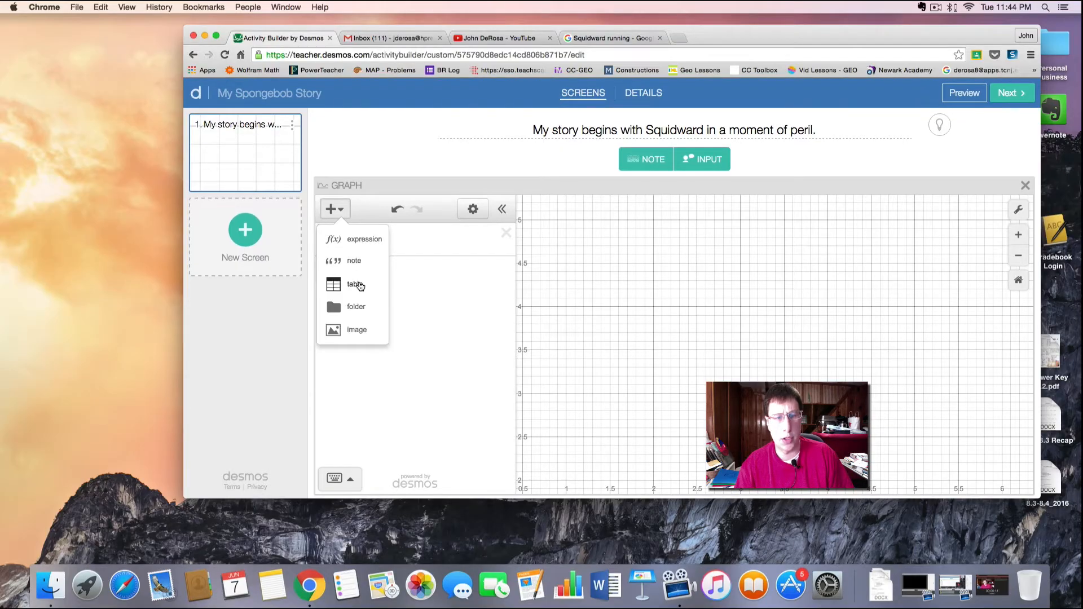
mouse_move(358, 334)
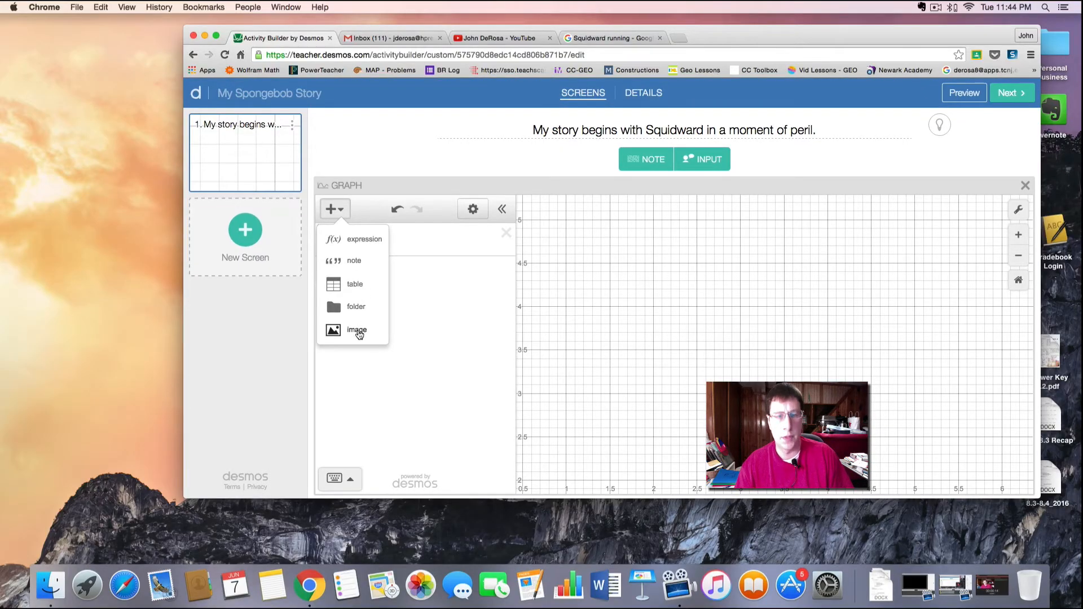
click(357, 329)
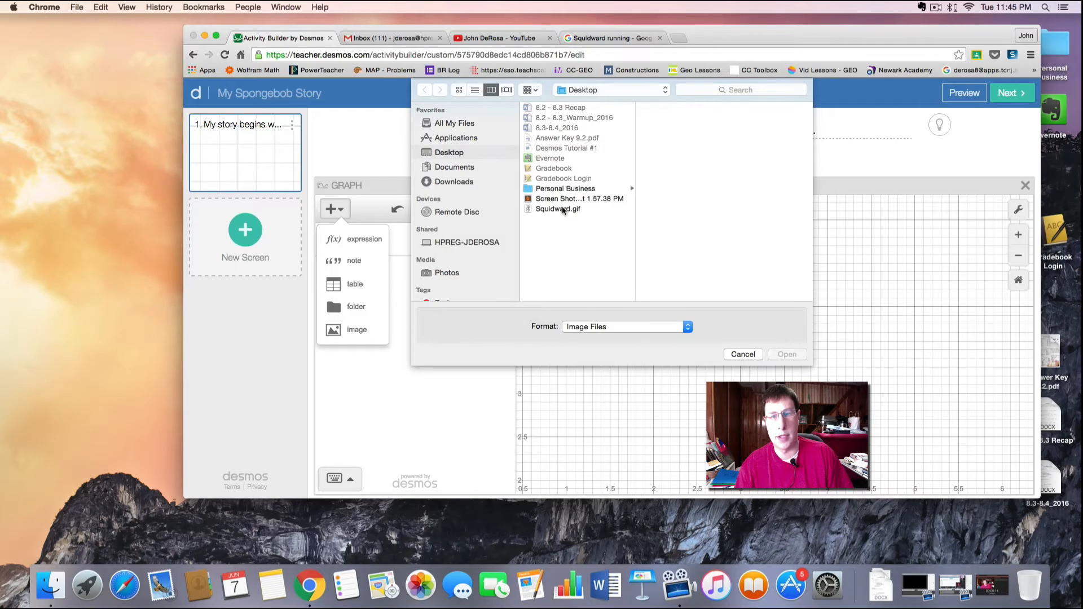
click(557, 209)
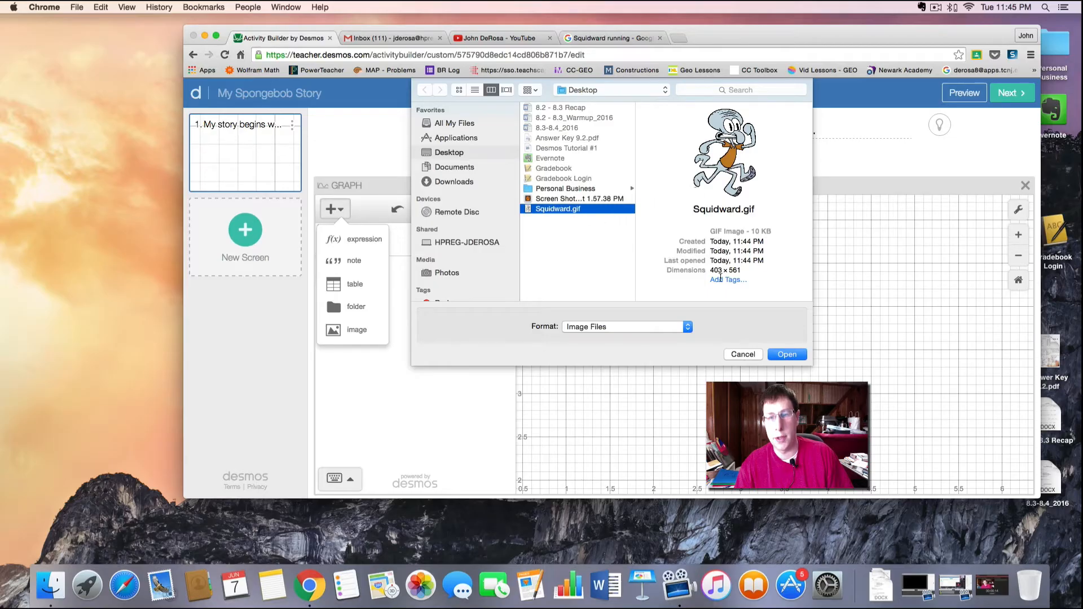
click(787, 355)
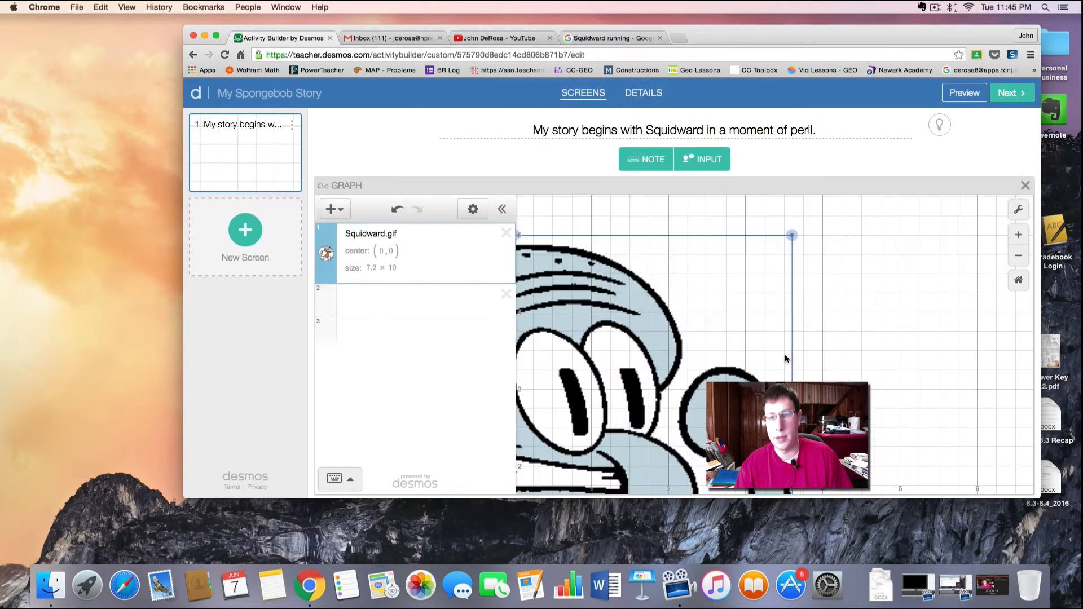
- Zoom out and drag the Squidward picture to centre (-1.4, 1.05) at 3.56 × 4.85
click(1018, 256)
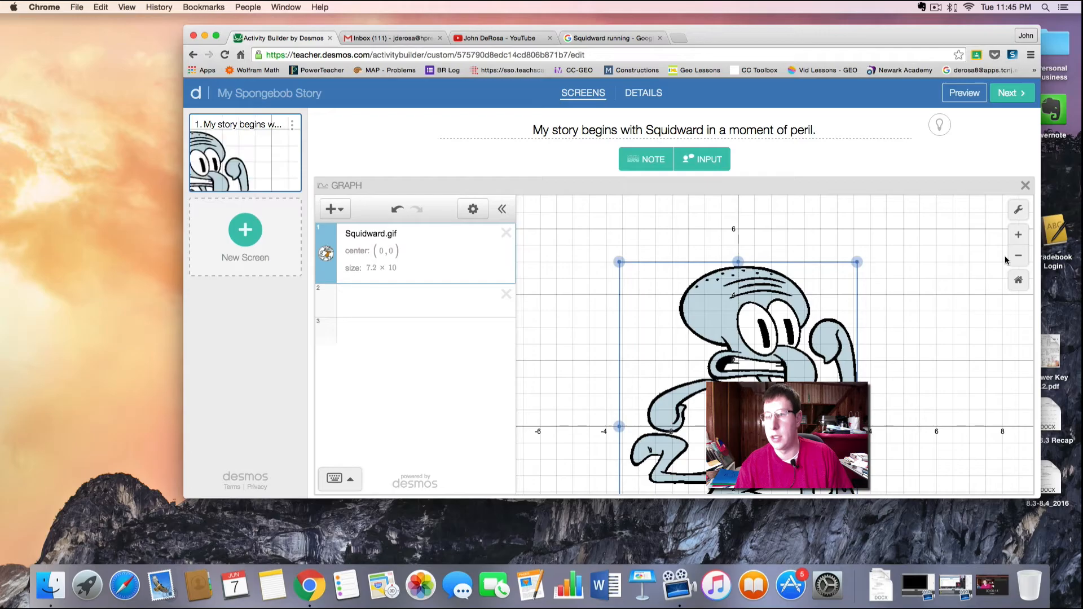
click(1018, 234)
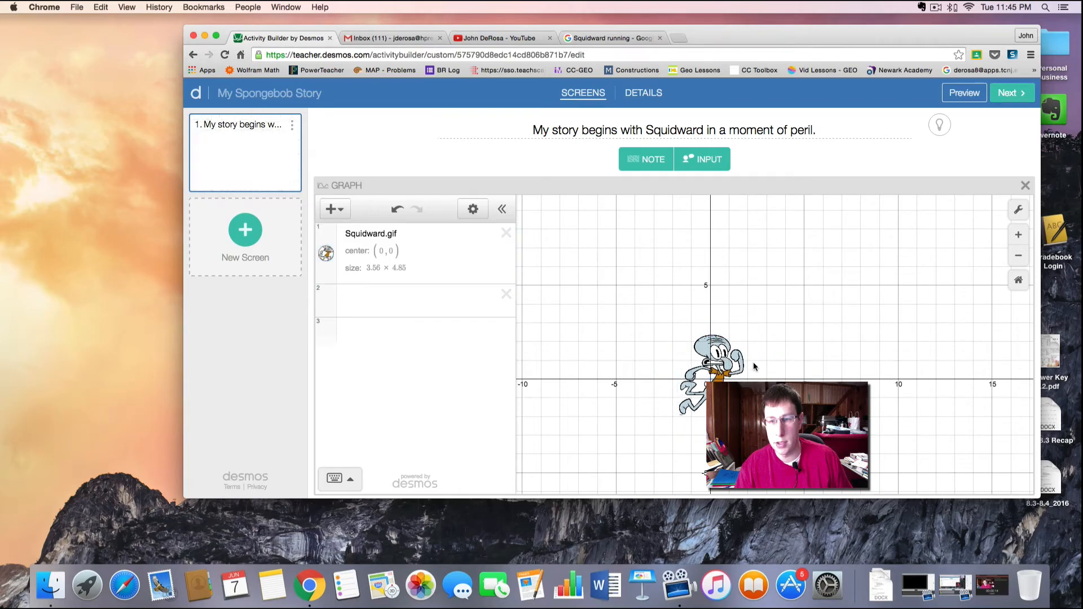
drag(712, 367, 680, 360)
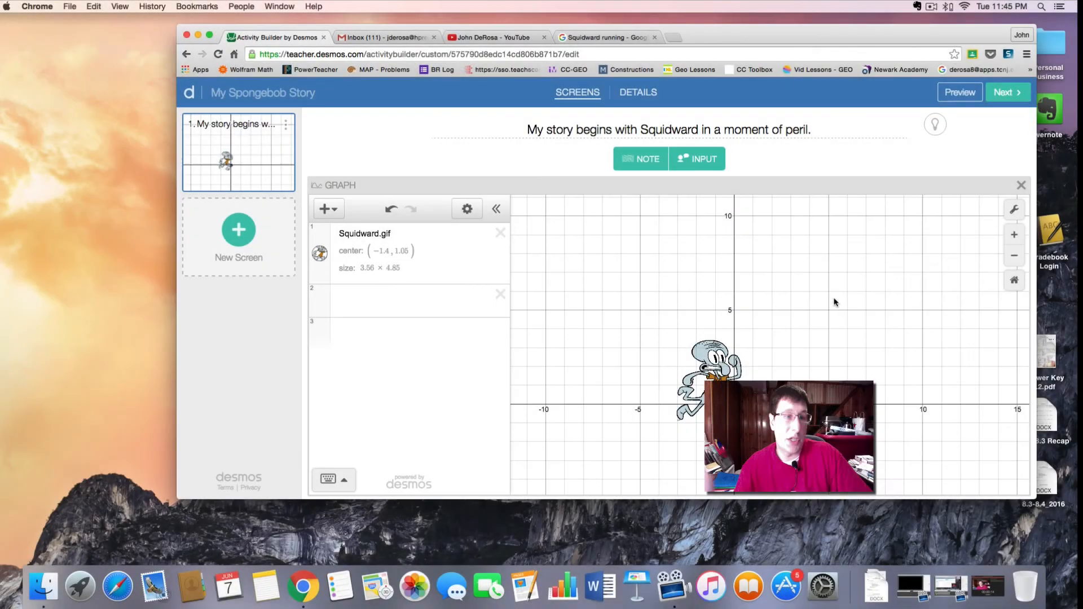
mouse_move(414, 210)
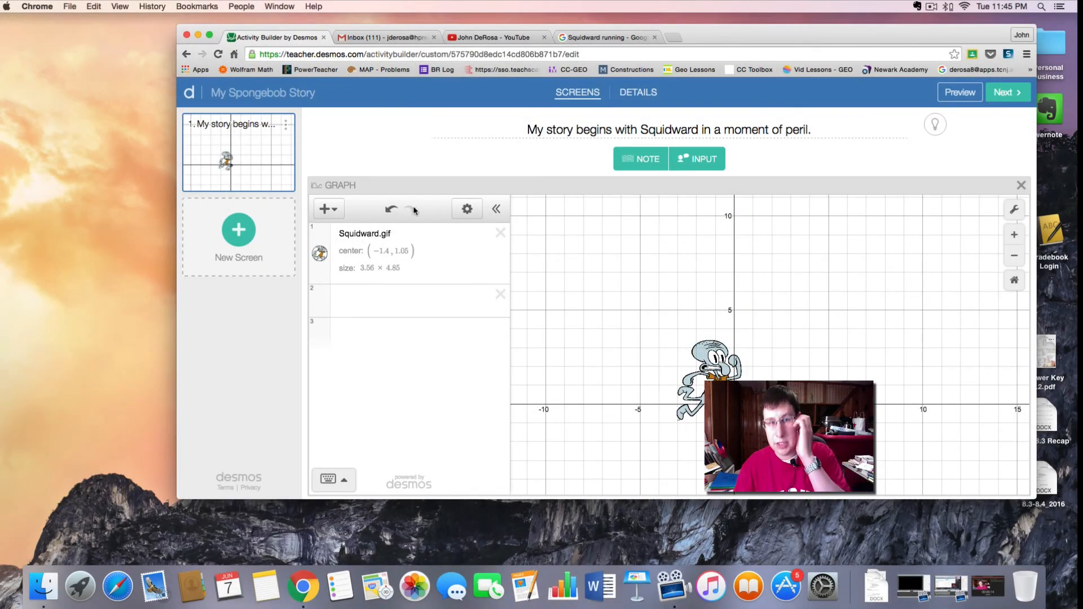
- Insert a second Squidward.gif image, sized 3.9 × 5.3 at (5.9, 1.58)
click(325, 209)
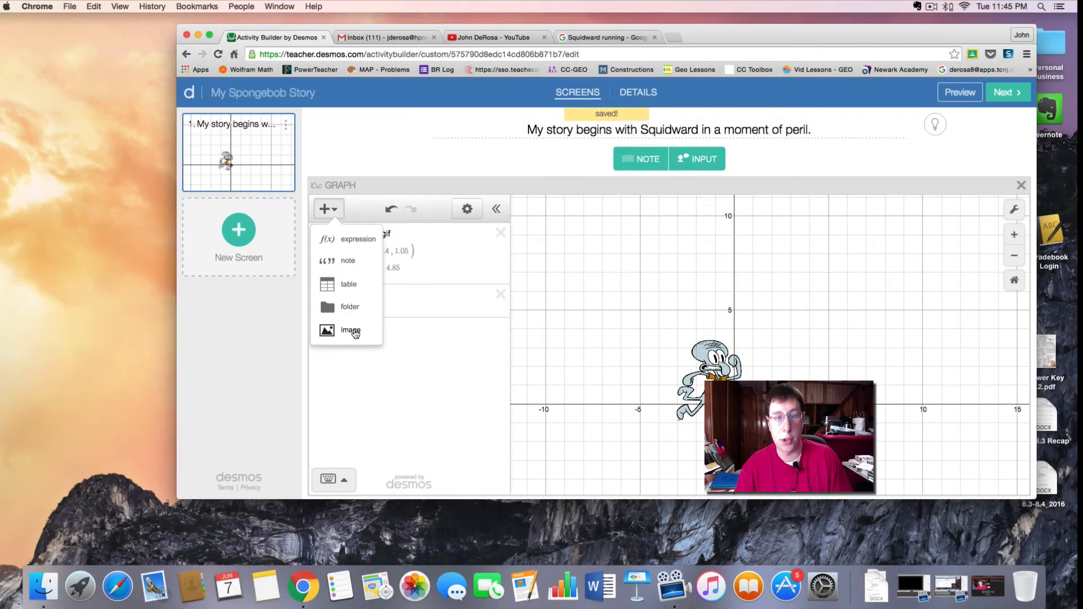
click(350, 330)
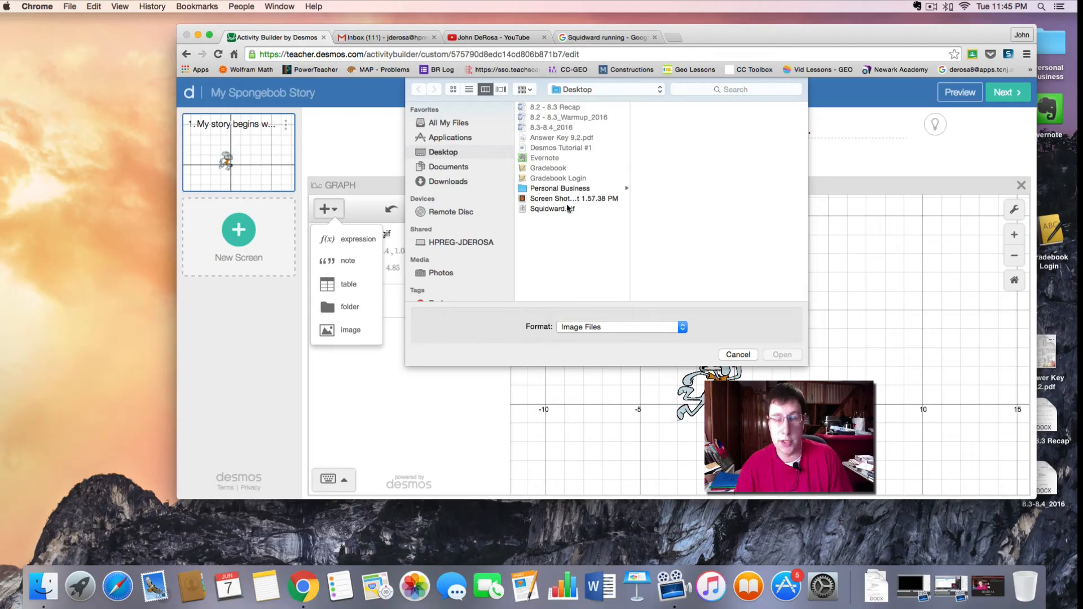
click(551, 209)
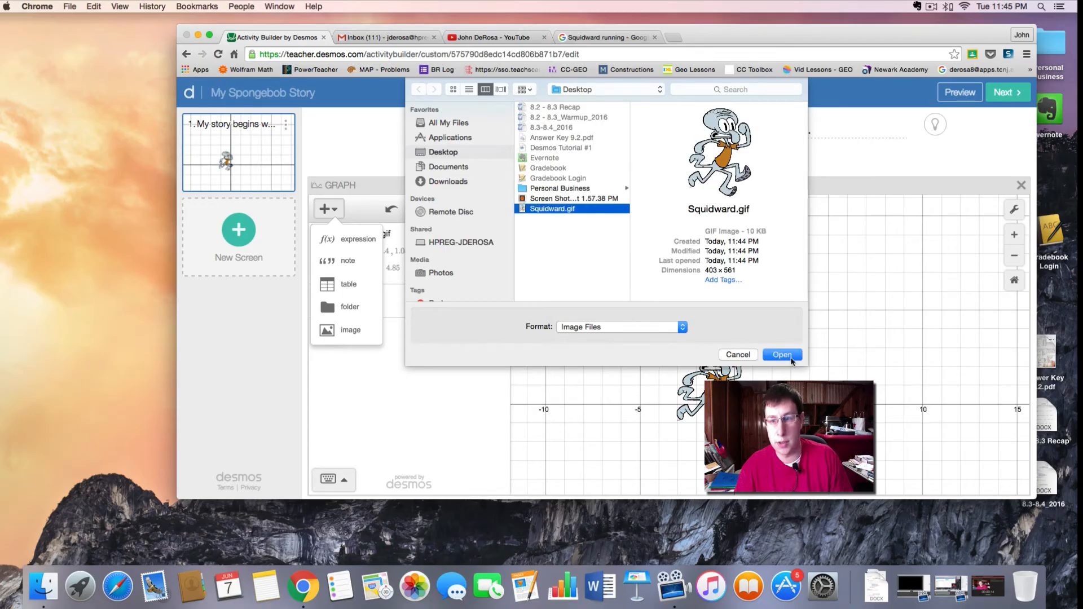
click(781, 354)
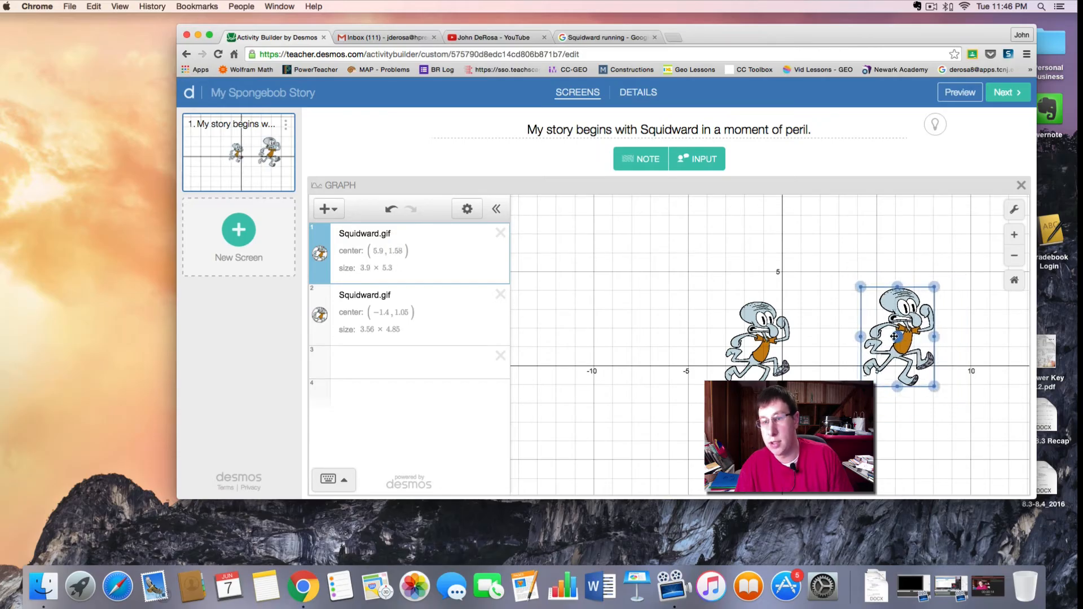
- Drag the larger Squidward to (3.3, 4.58) and delete the smaller copy's expression row
drag(898, 336, 902, 290)
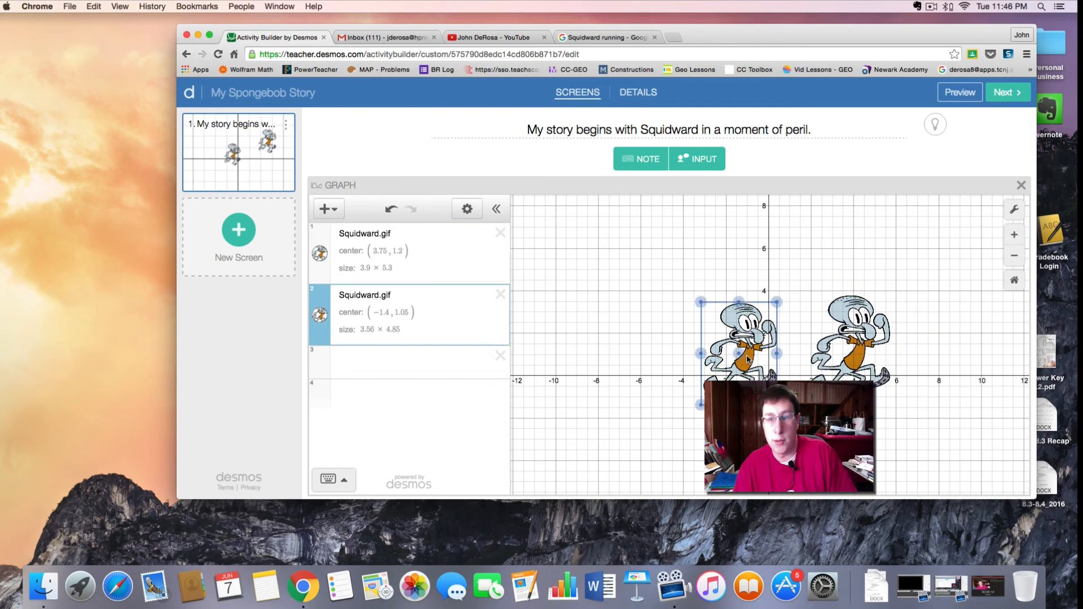
drag(739, 338, 656, 321)
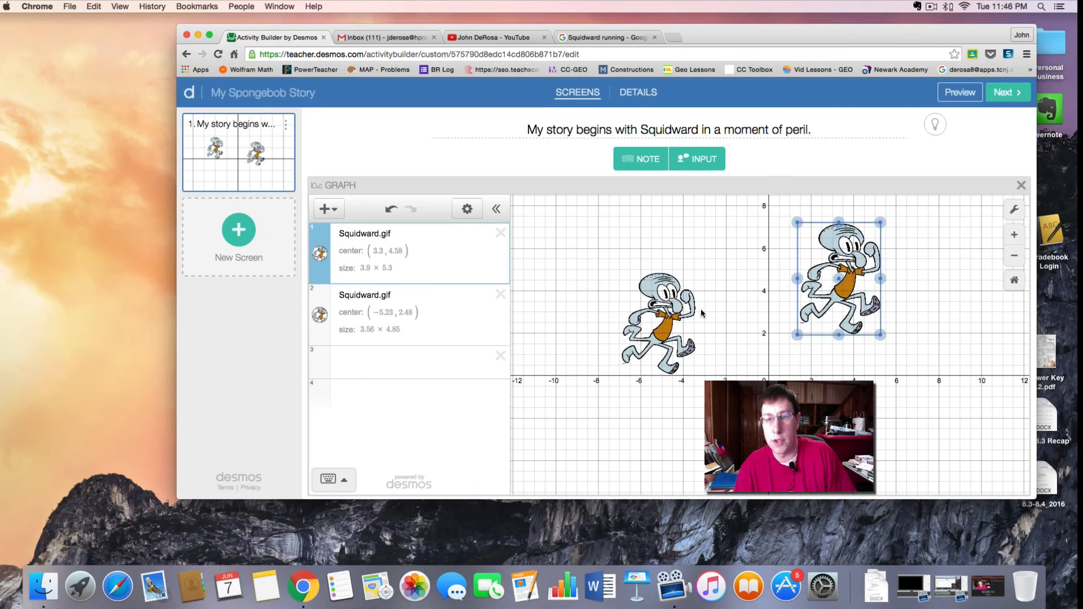
drag(837, 277, 756, 325)
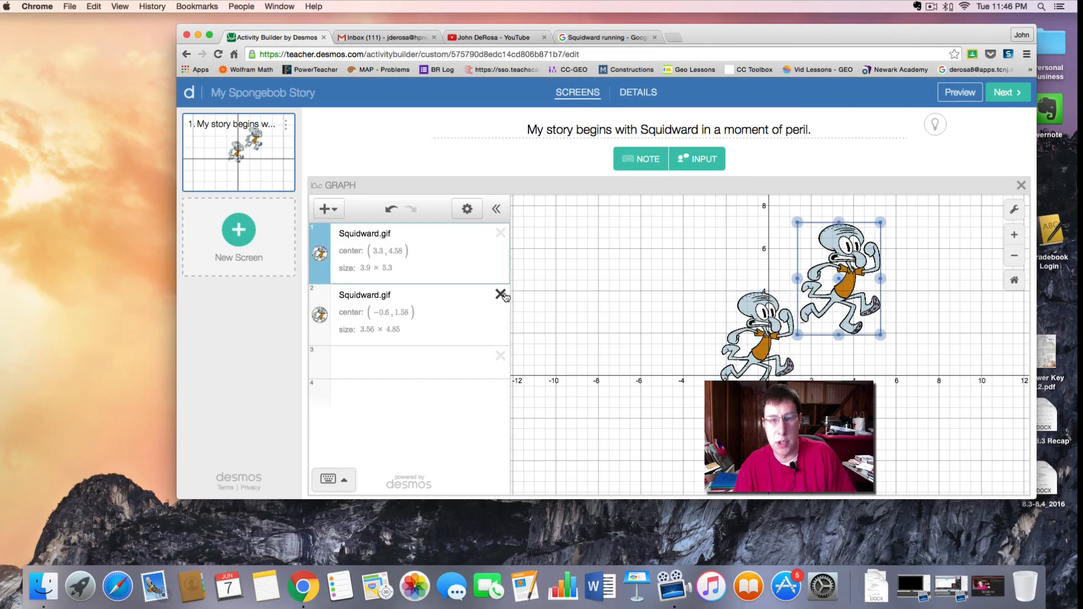
click(501, 294)
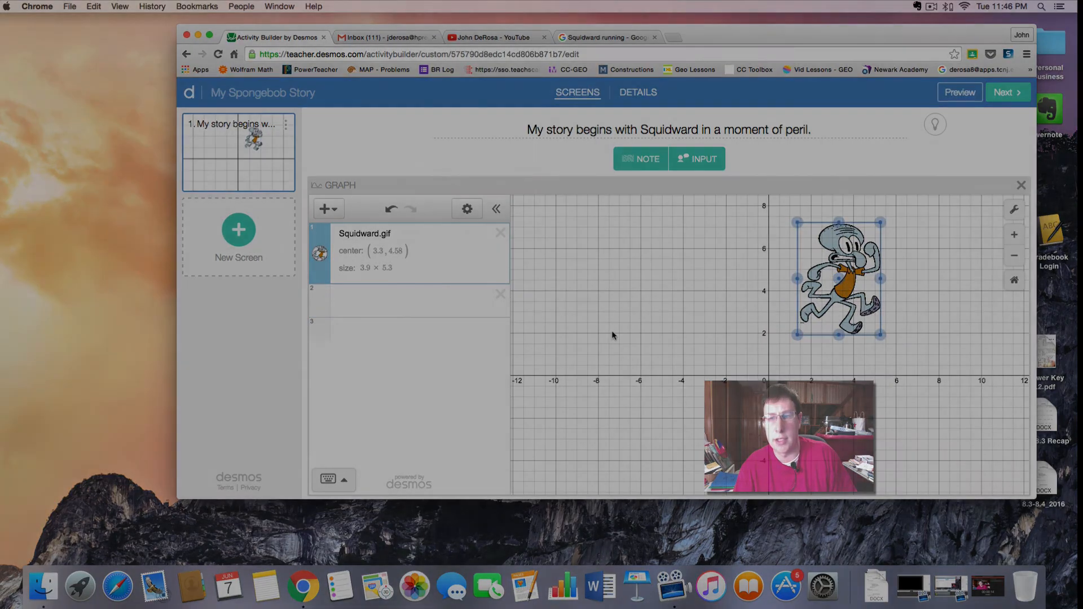